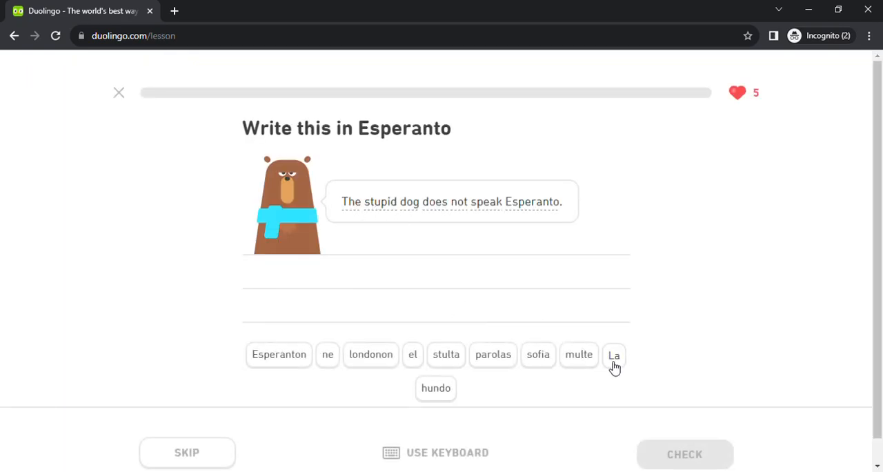
- Build 'La stulta hundo ne parolas Esperanton', get it marked correct and continue
{"action": "left_click", "coordinate": [612, 355]}
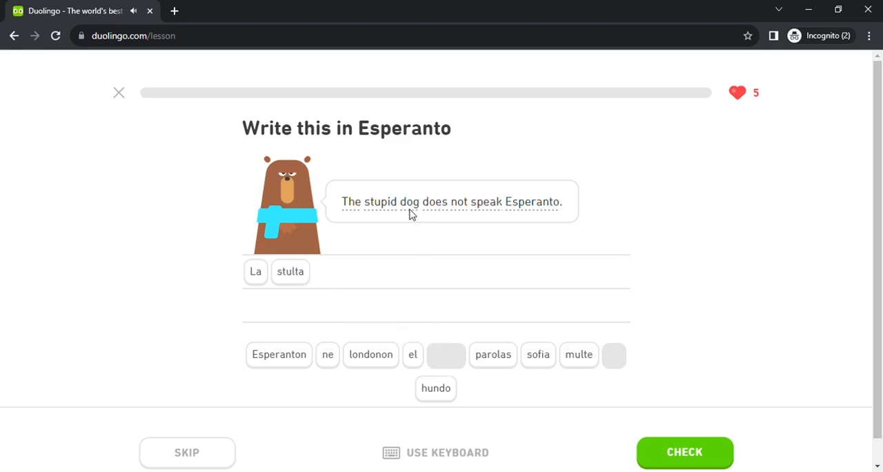
{"action": "mouse_move", "coordinate": [439, 397]}
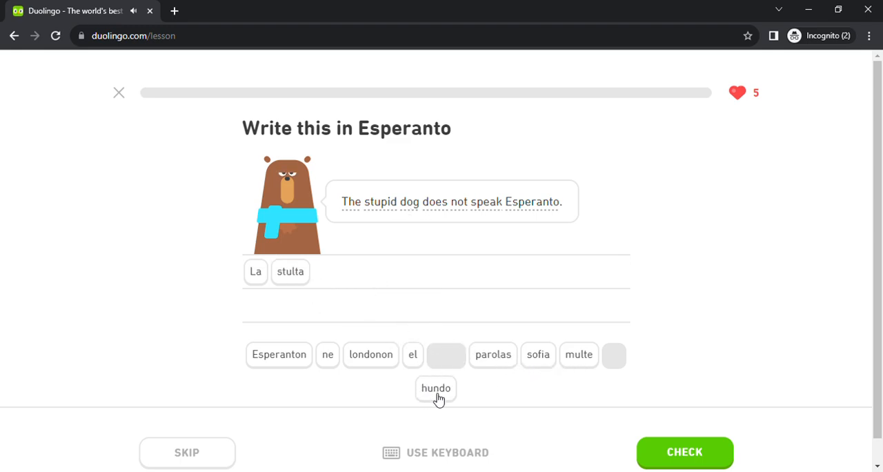
{"action": "left_click", "coordinate": [436, 388]}
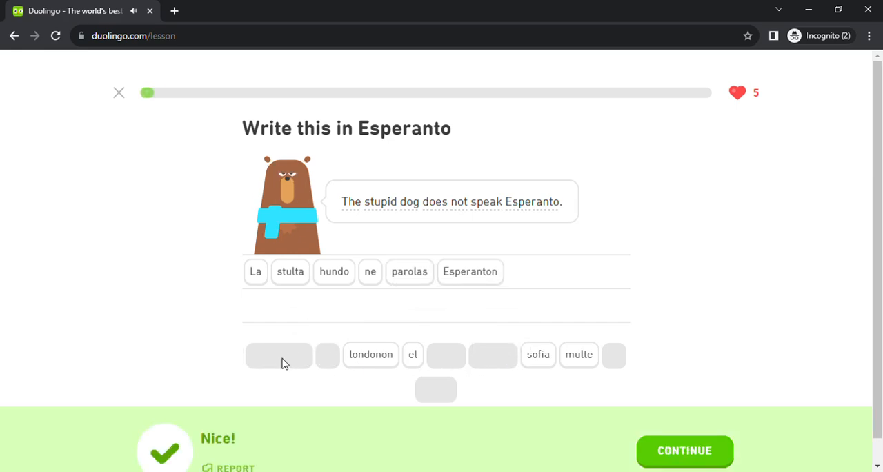
{"action": "left_click", "coordinate": [685, 450]}
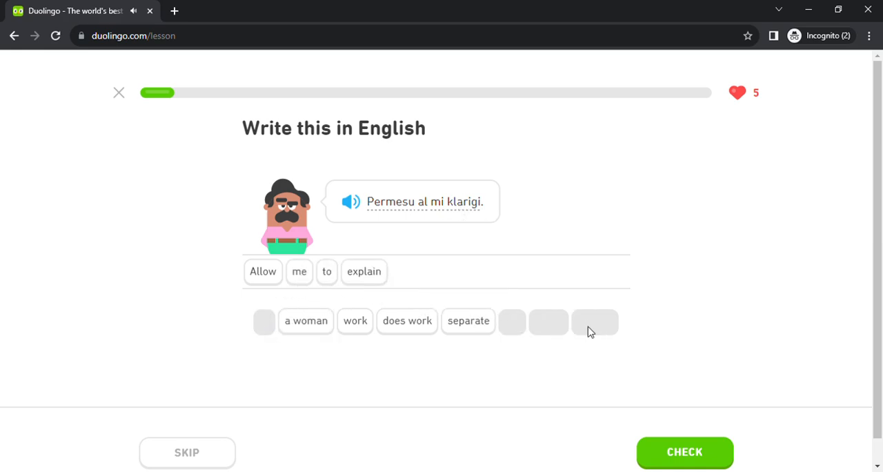
- Submit 'Allow me to explain', then start 'Ĉu ... ludo aŭ laboro' and pull the misordered words back out
{"action": "left_click", "coordinate": [684, 453]}
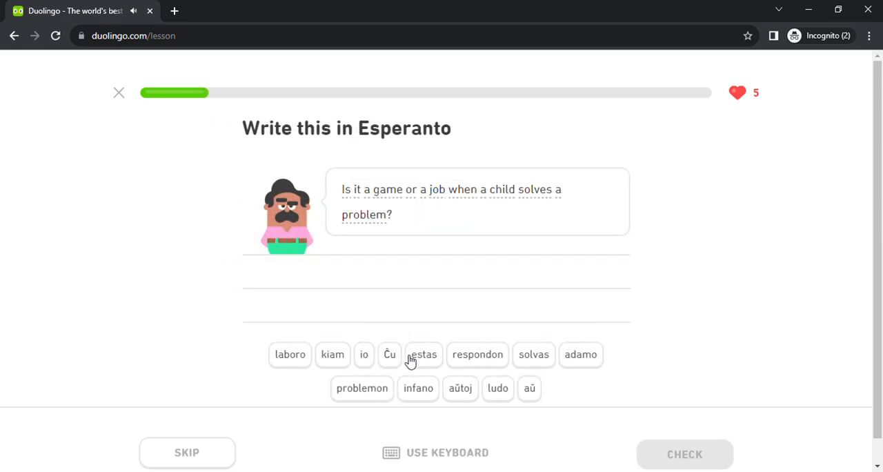
{"action": "left_click", "coordinate": [389, 353]}
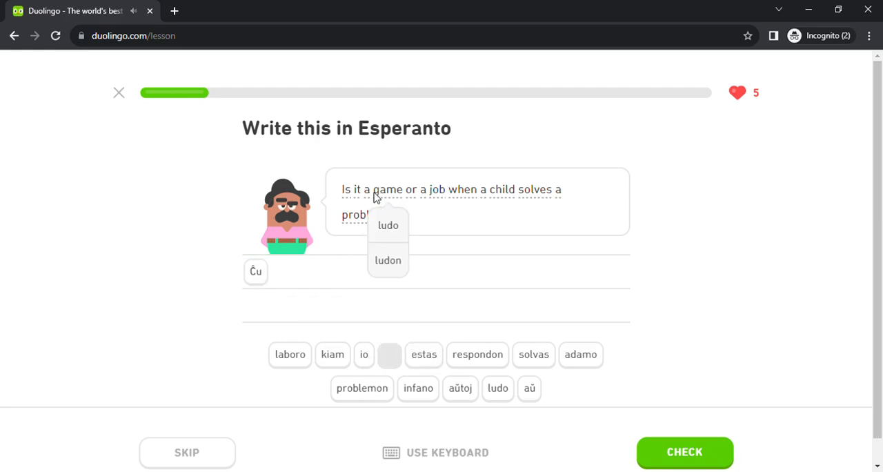
{"action": "left_click", "coordinate": [497, 388]}
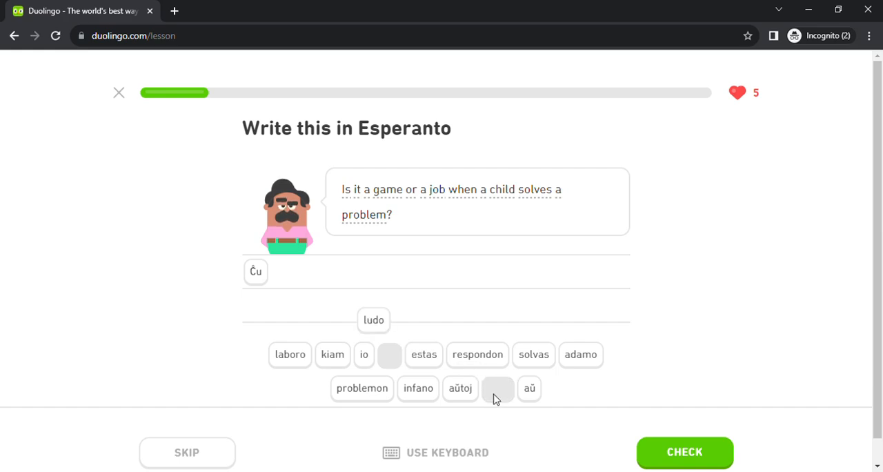
{"action": "left_click", "coordinate": [373, 320]}
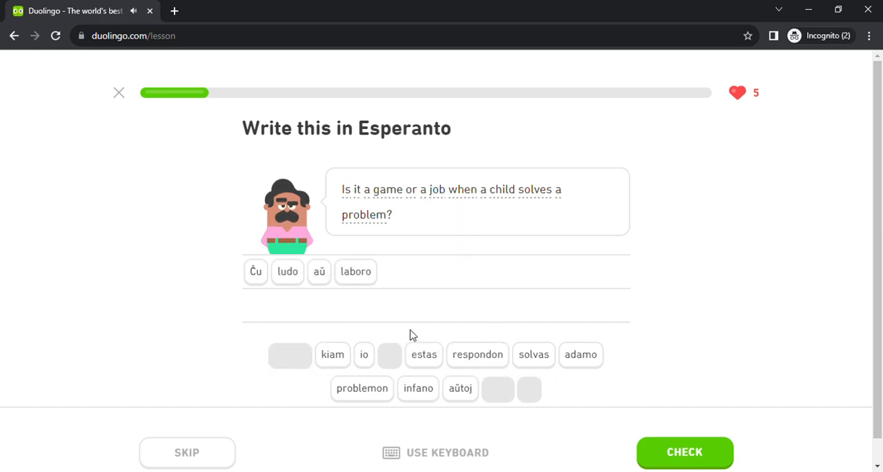
{"action": "left_click", "coordinate": [350, 189]}
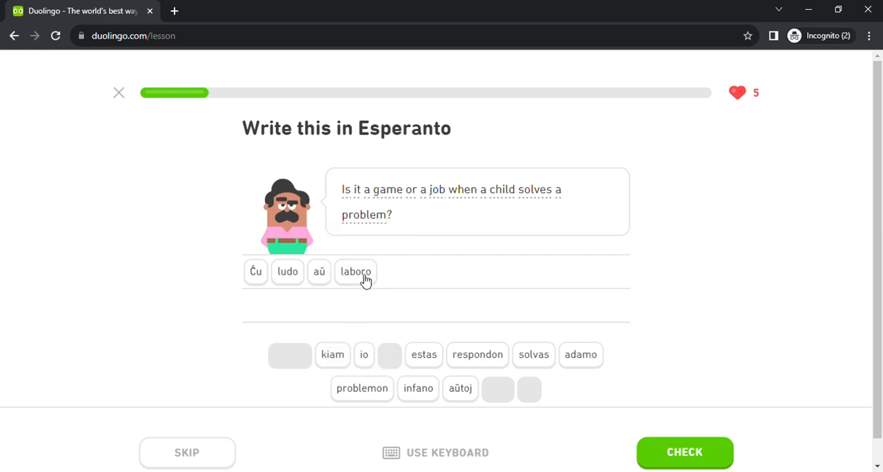
{"action": "left_click", "coordinate": [356, 270]}
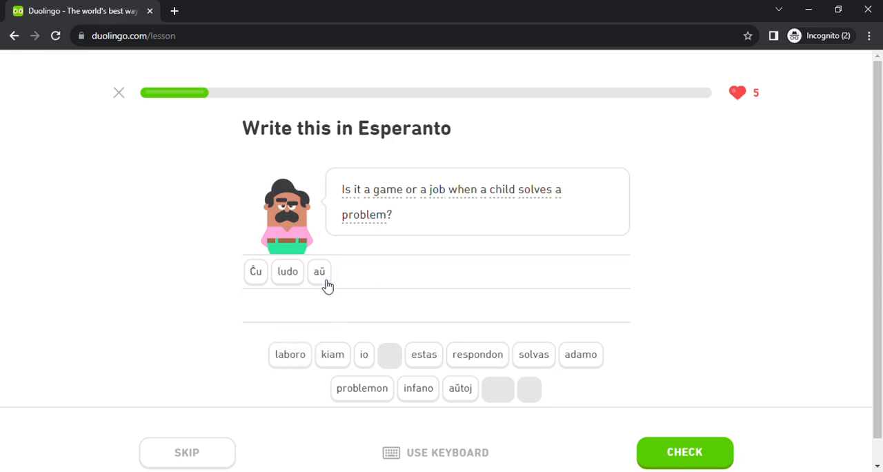
{"action": "left_click", "coordinate": [319, 271]}
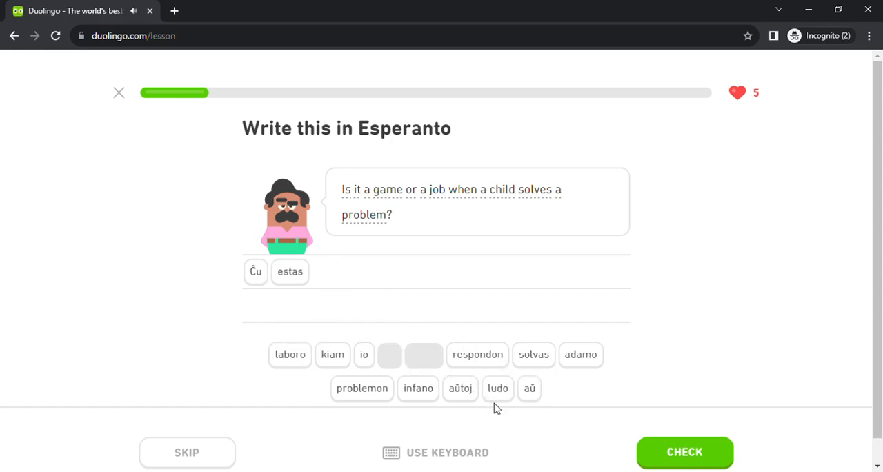
{"action": "mouse_move", "coordinate": [498, 404]}
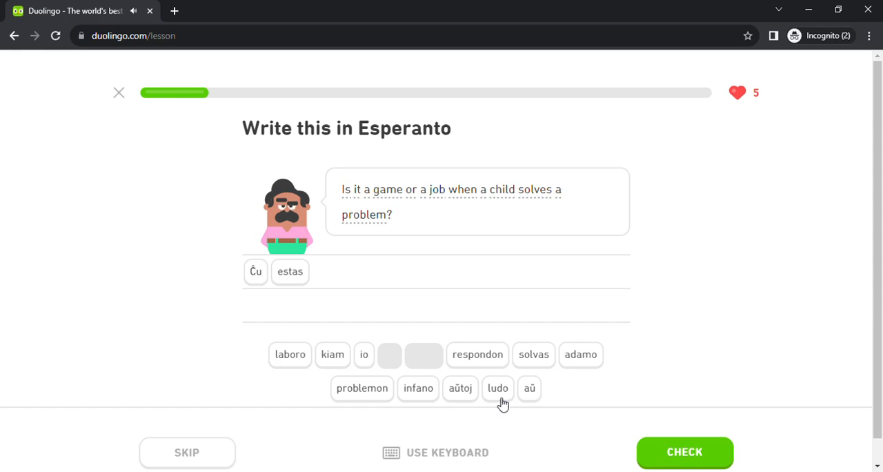
- Rebuild the answer as 'Ĉu estas ludo aŭ laboro kiam infano solvas problemon' in the right order
{"action": "left_click", "coordinate": [496, 388]}
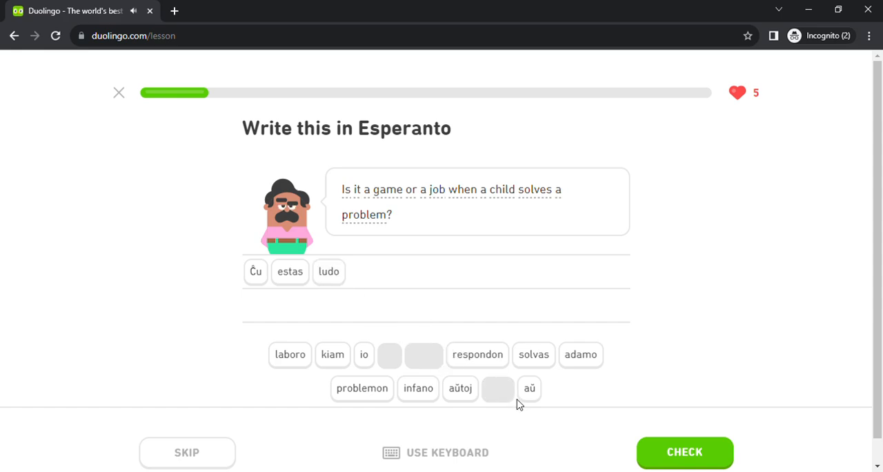
{"action": "left_click", "coordinate": [530, 389]}
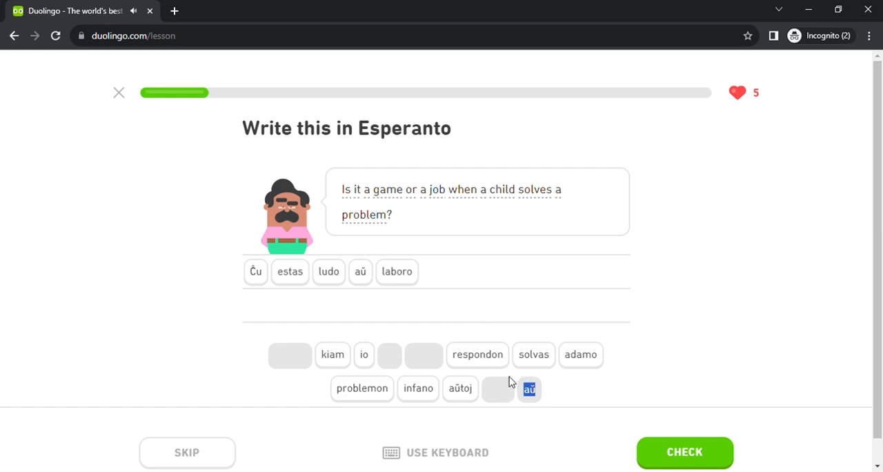
{"action": "mouse_move", "coordinate": [521, 342]}
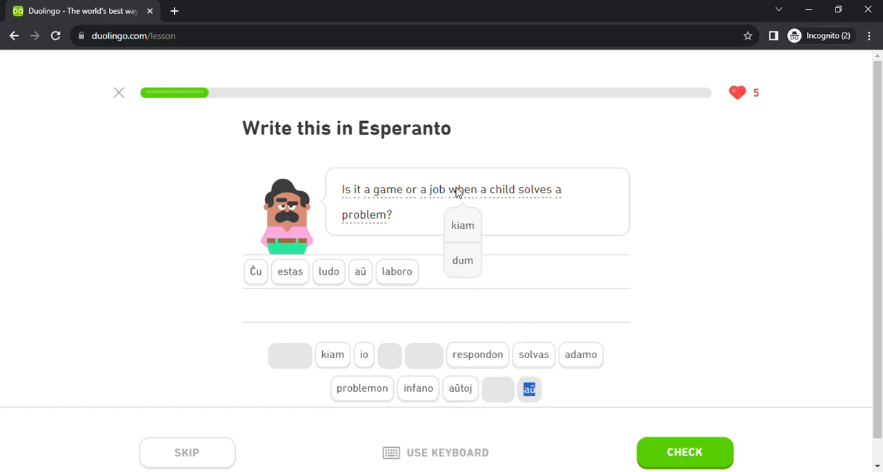
{"action": "mouse_move", "coordinate": [489, 196]}
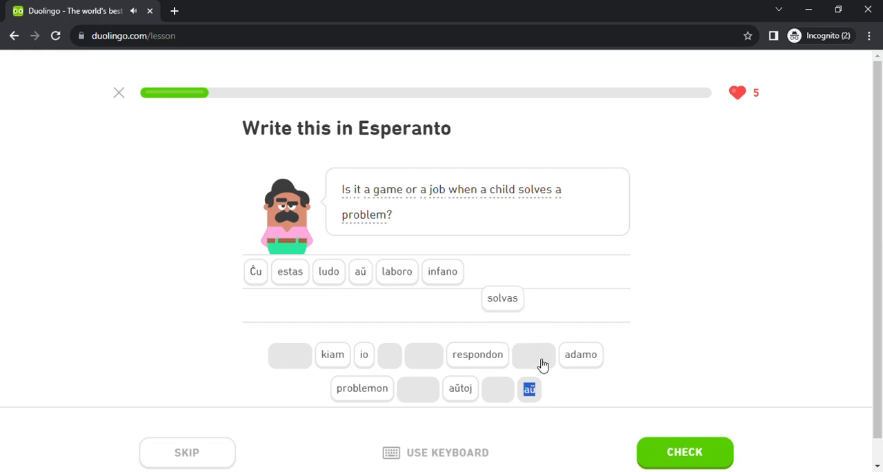
{"action": "left_click", "coordinate": [503, 298]}
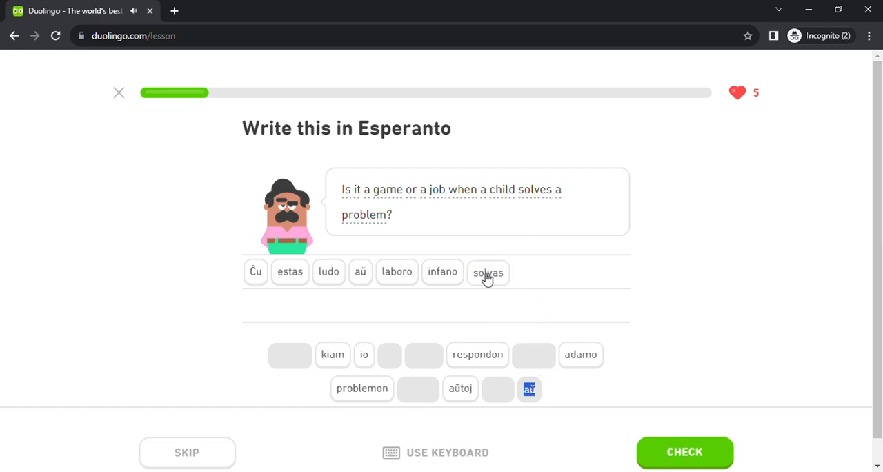
{"action": "left_click", "coordinate": [488, 271]}
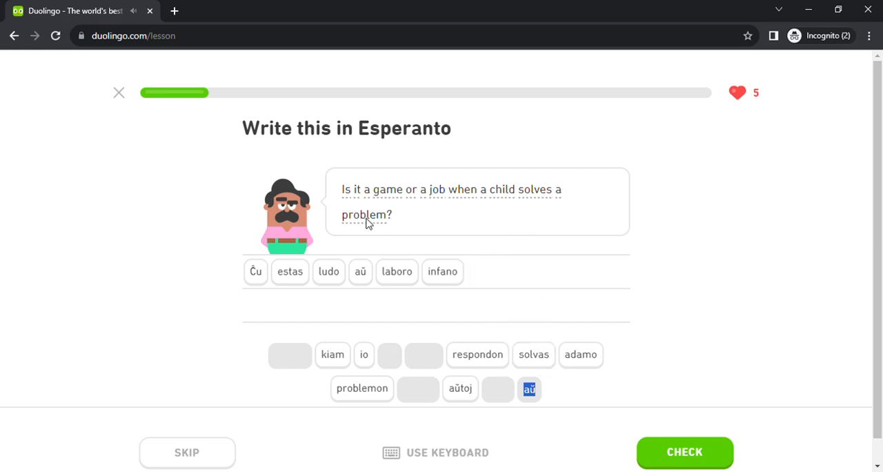
{"action": "mouse_move", "coordinate": [514, 339]}
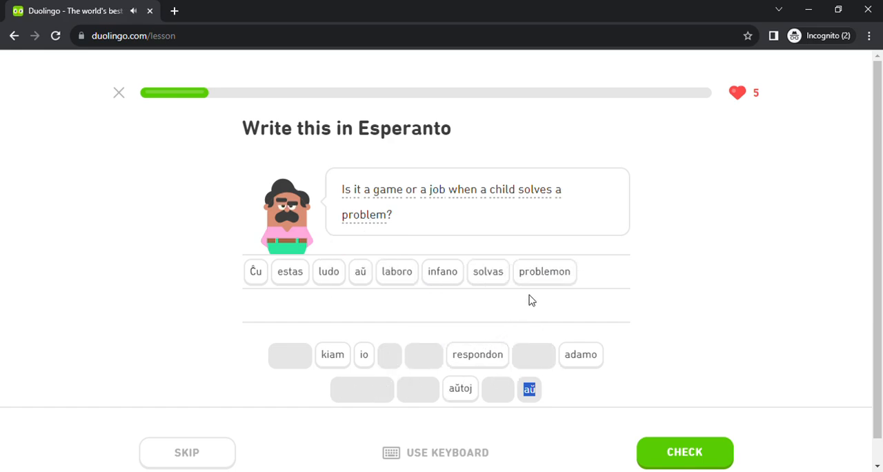
{"action": "mouse_move", "coordinate": [559, 191]}
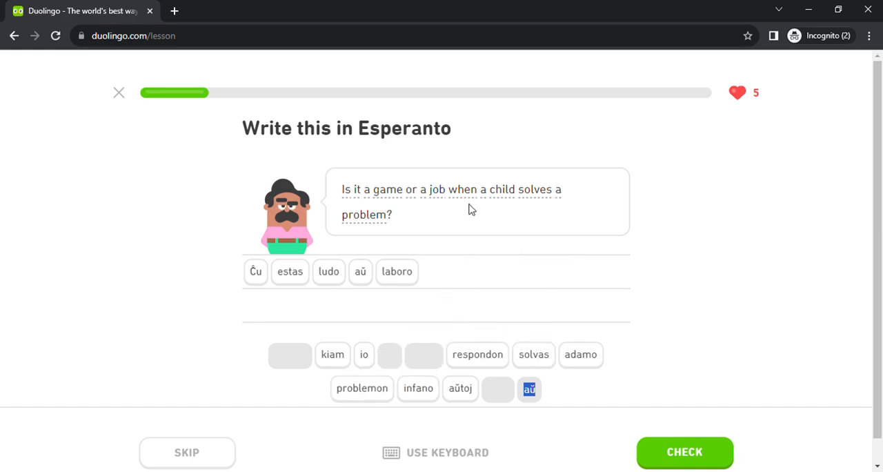
{"action": "left_click", "coordinate": [331, 353]}
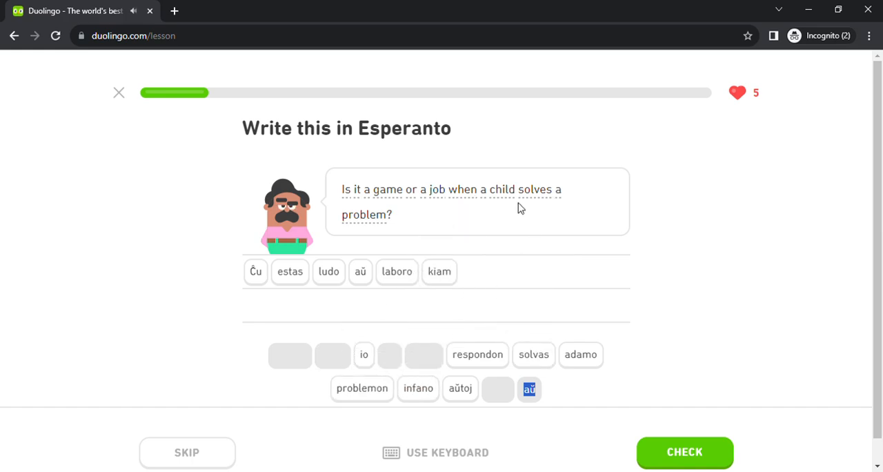
{"action": "left_click", "coordinate": [418, 389]}
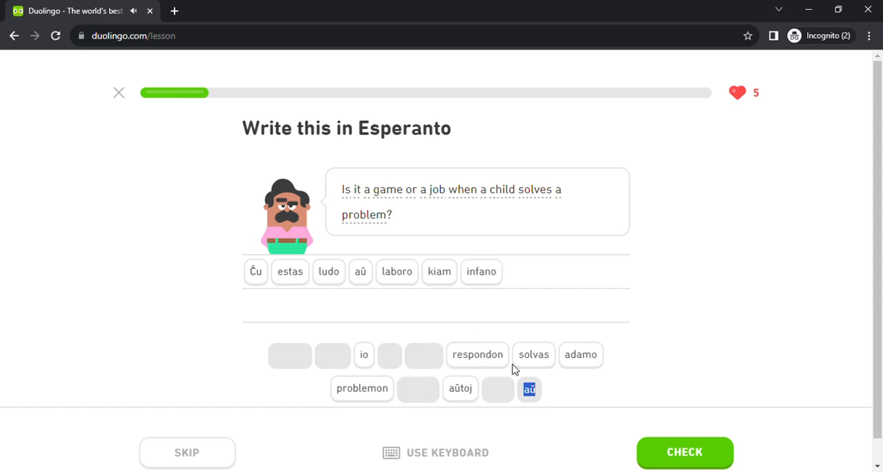
{"action": "left_click", "coordinate": [533, 353]}
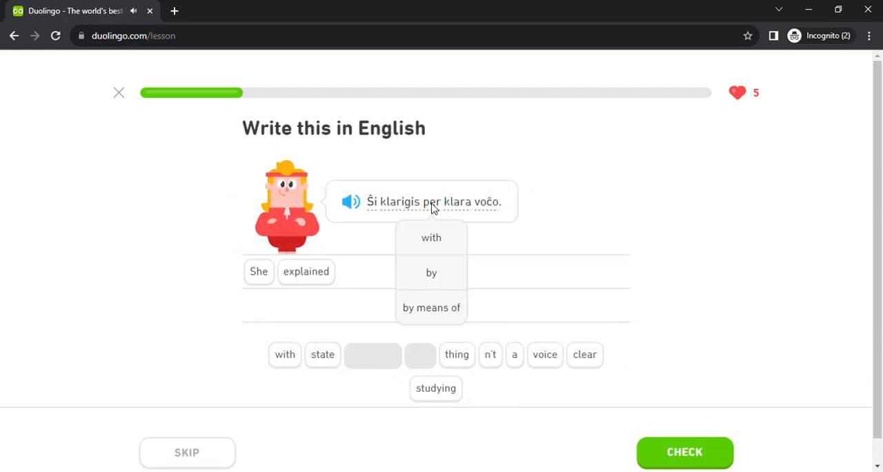
- Complete 'She explained with a clear voice' and move to the listening exercise
{"action": "left_click", "coordinate": [284, 353]}
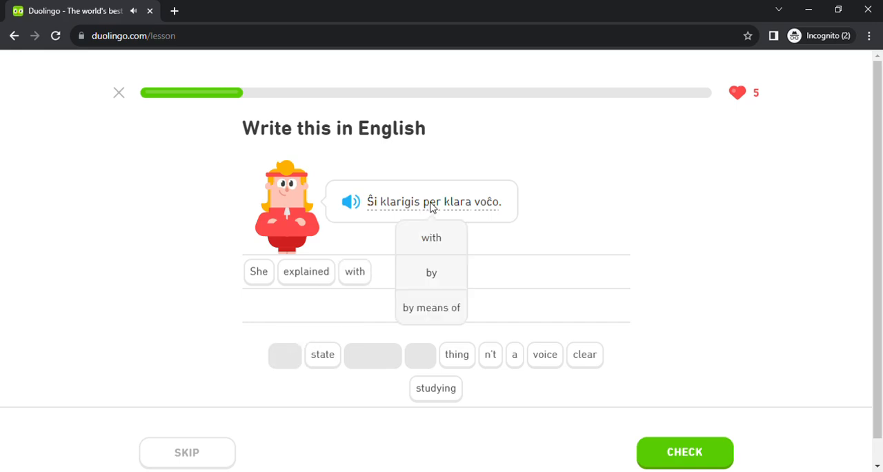
{"action": "left_click", "coordinate": [513, 355]}
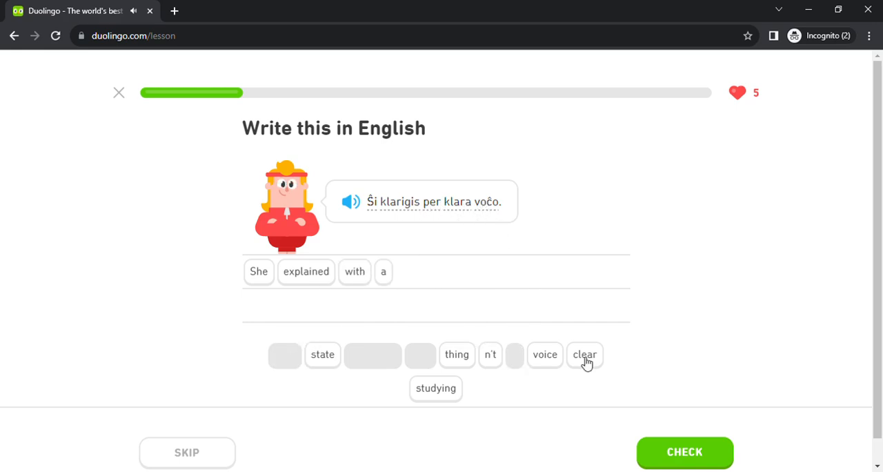
{"action": "left_click", "coordinate": [684, 452]}
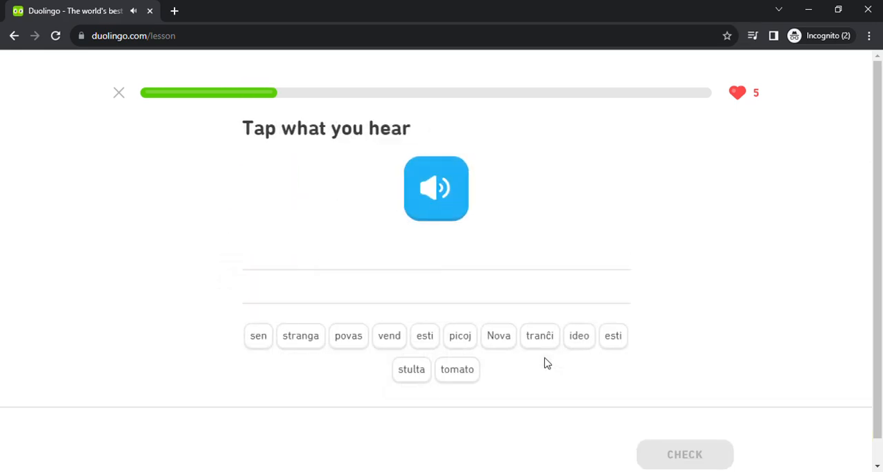
- Add Nova and the next heard word to the listening answer
{"action": "left_click", "coordinate": [498, 335]}
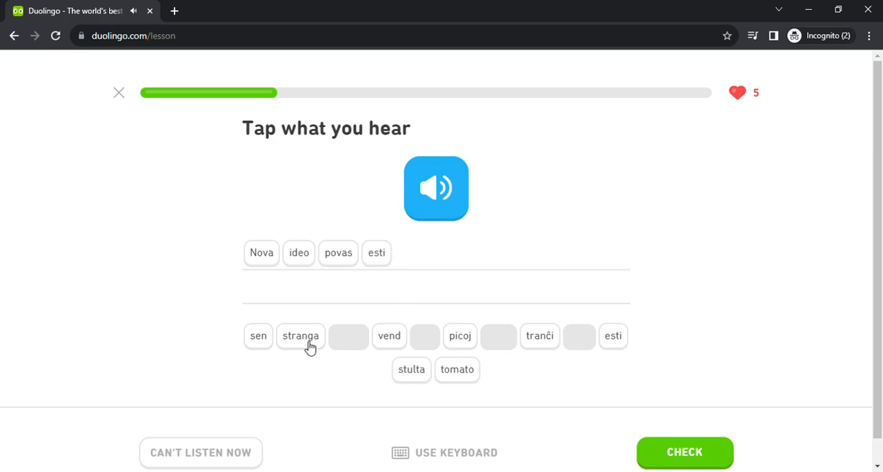
{"action": "left_click", "coordinate": [301, 337]}
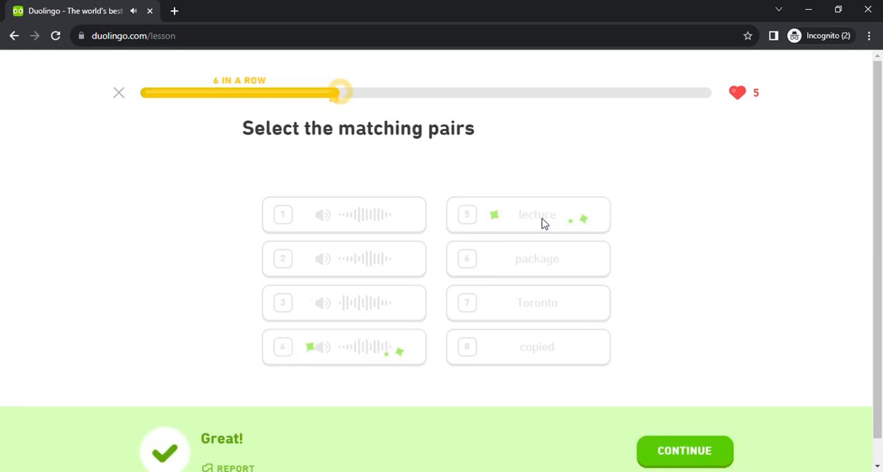
- Continue past the matching pairs, build 'This test is for another class' and submit it
{"action": "left_click", "coordinate": [684, 450]}
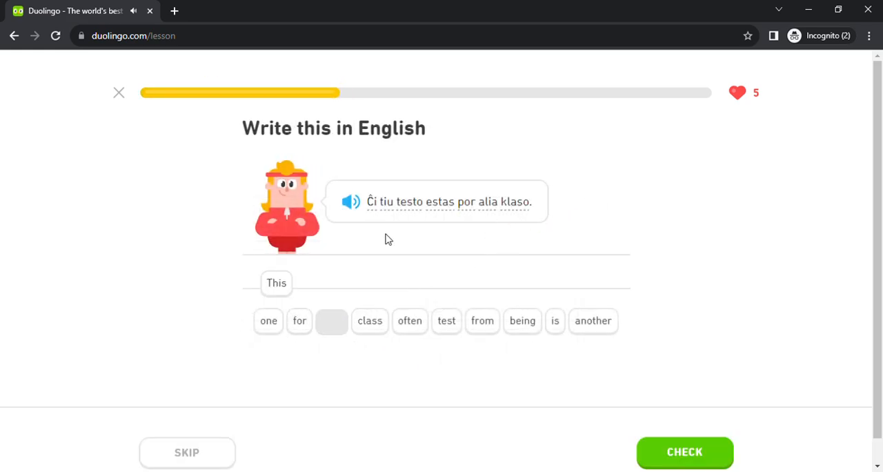
{"action": "left_click", "coordinate": [447, 320]}
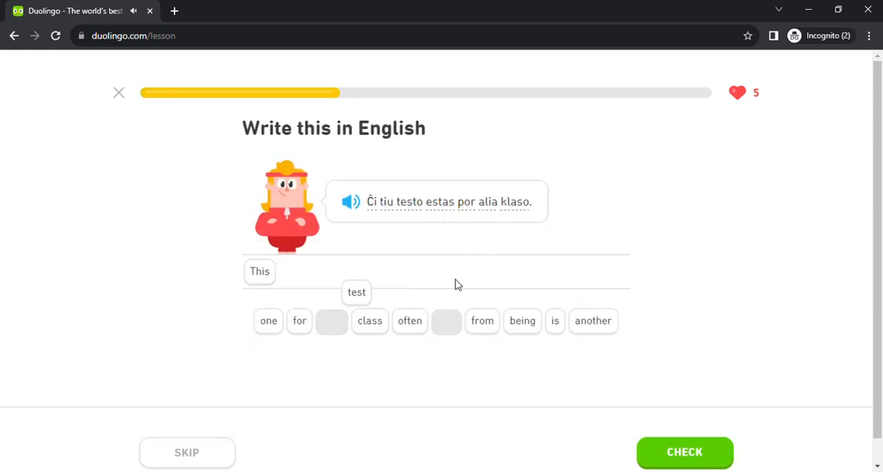
{"action": "left_click", "coordinate": [554, 320]}
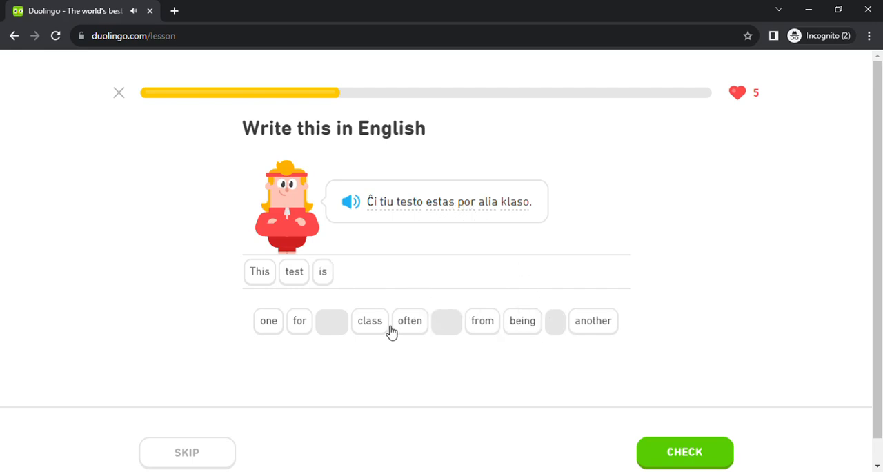
{"action": "left_click", "coordinate": [300, 321]}
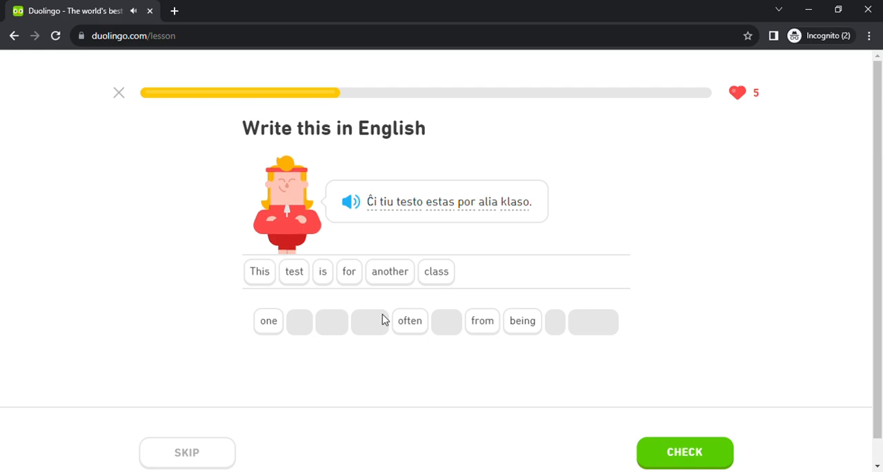
{"action": "left_click", "coordinate": [684, 452]}
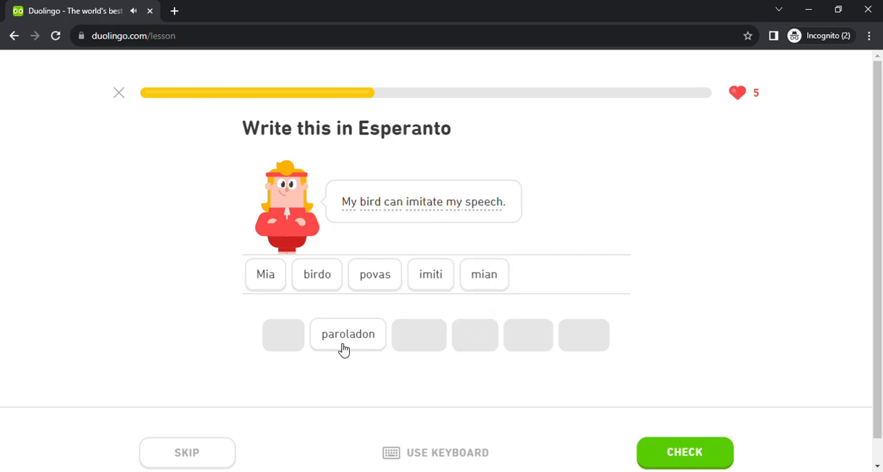
- Finish the bird sentence with paroladon, then build 'Ĉu estas ludo aŭ laboro kiam infano solvas problemon' and check it
{"action": "left_click", "coordinate": [684, 453]}
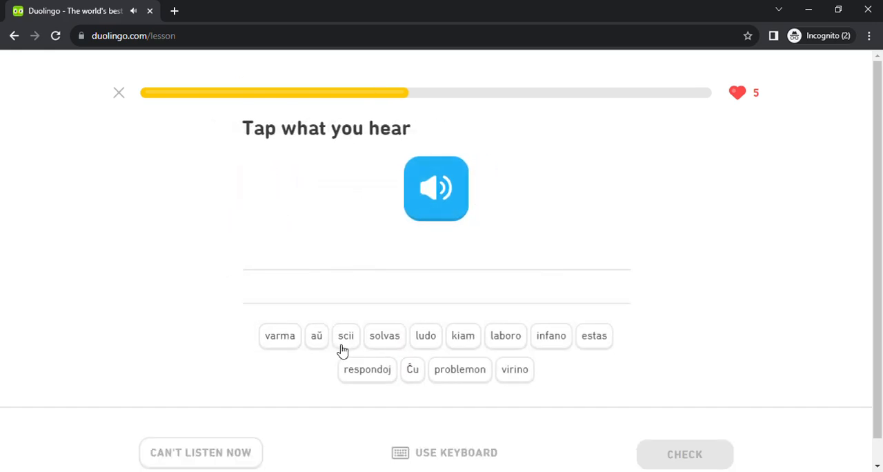
{"action": "left_click", "coordinate": [412, 370]}
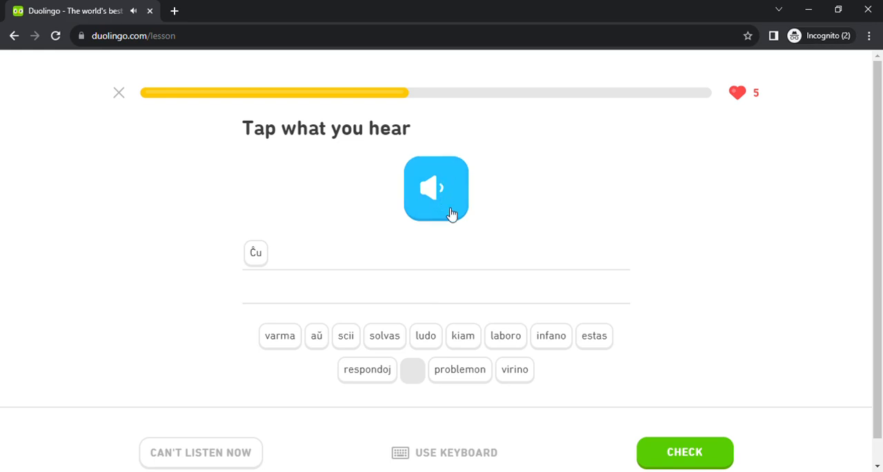
{"action": "left_click", "coordinate": [593, 337]}
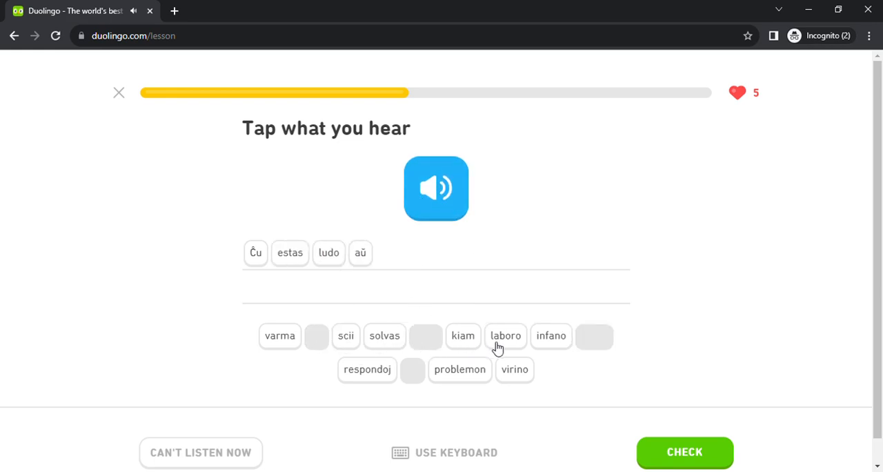
{"action": "left_click", "coordinate": [505, 336]}
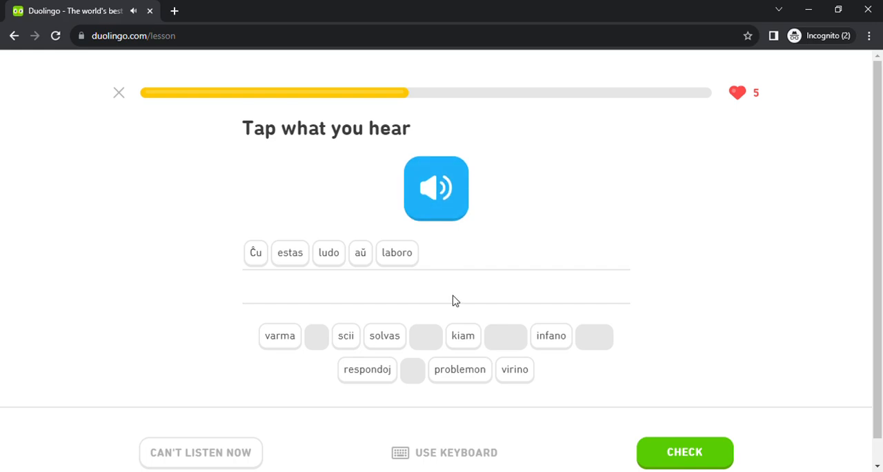
{"action": "left_click", "coordinate": [464, 336]}
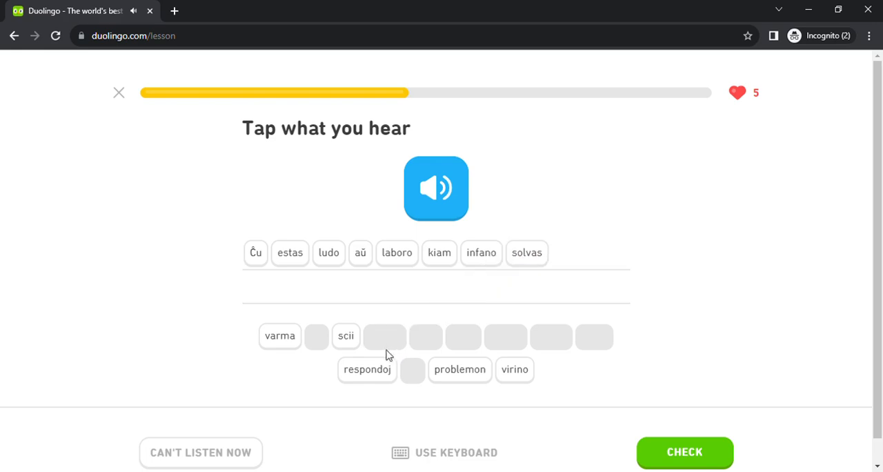
{"action": "left_click", "coordinate": [684, 453]}
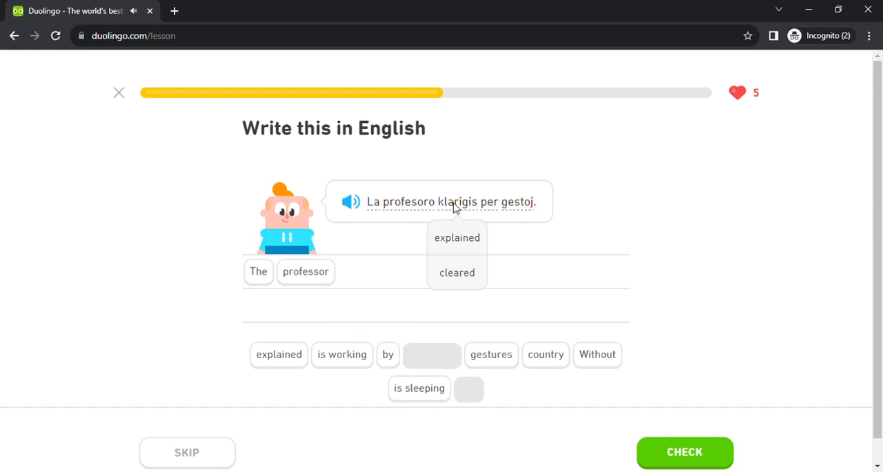
- Complete 'The professor explained by gestures' and submit it
{"action": "left_click", "coordinate": [278, 353]}
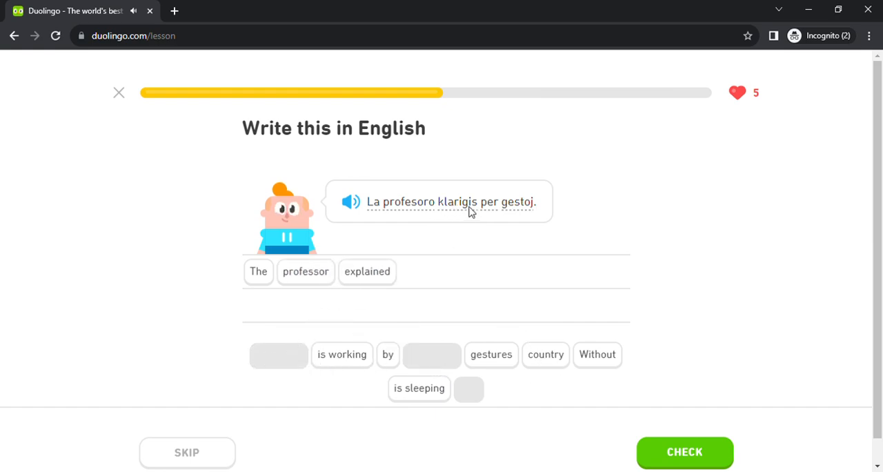
{"action": "left_click", "coordinate": [388, 354]}
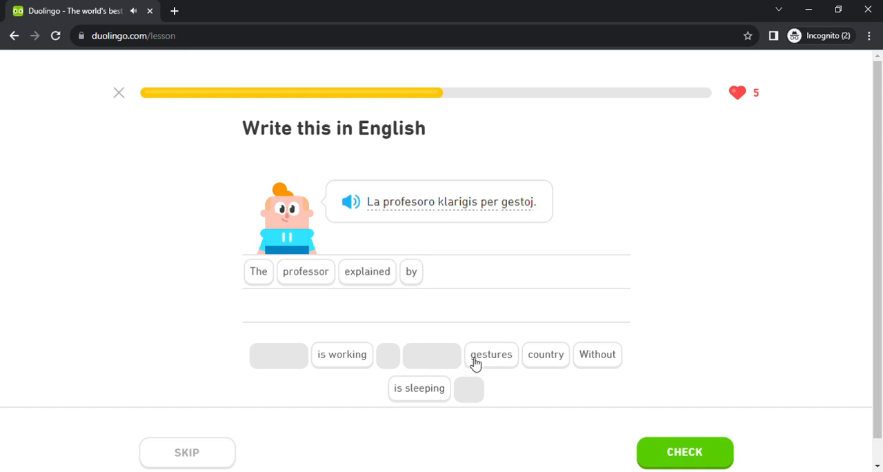
{"action": "left_click", "coordinate": [685, 453]}
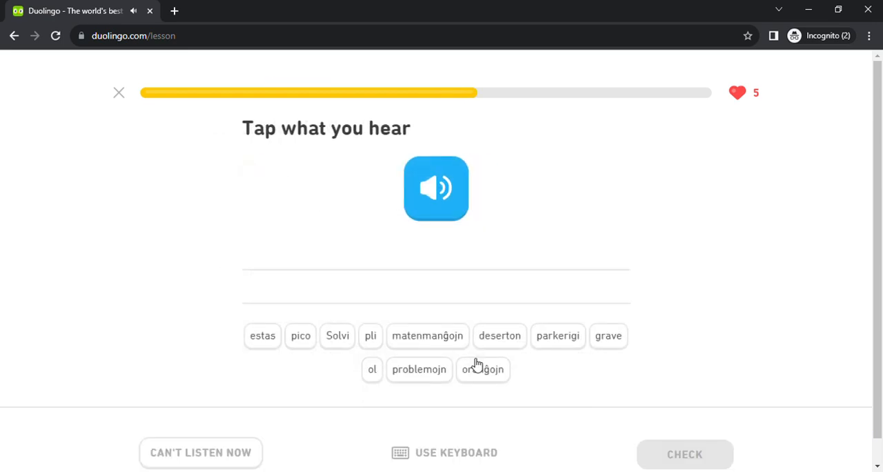
- Build the heard sentence 'Solvi problemojn estas pli grave ol parkerigi' and check it
{"action": "left_click", "coordinate": [337, 337]}
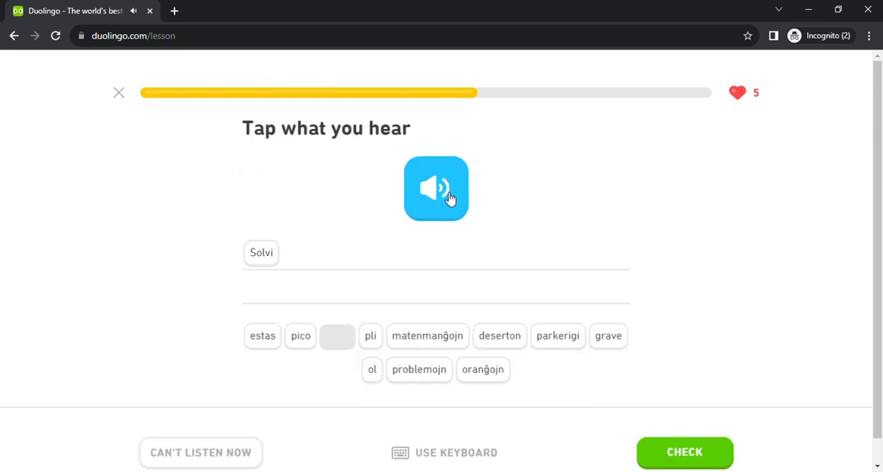
{"action": "left_click", "coordinate": [420, 369]}
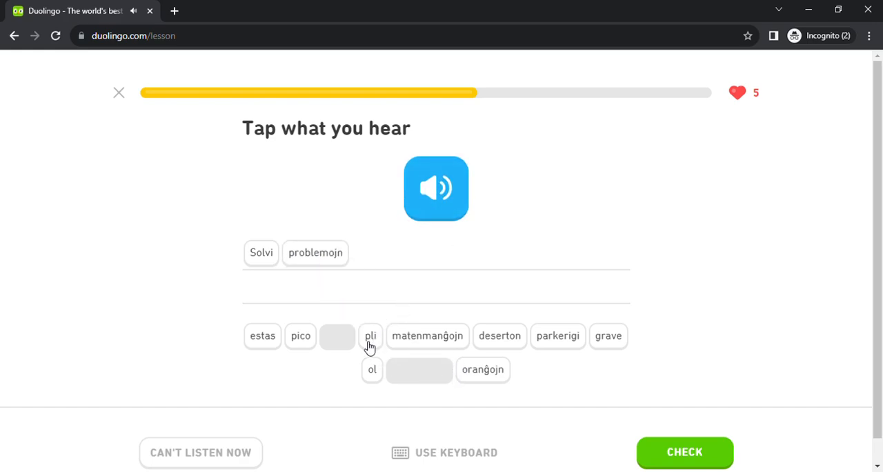
{"action": "left_click", "coordinate": [370, 337]}
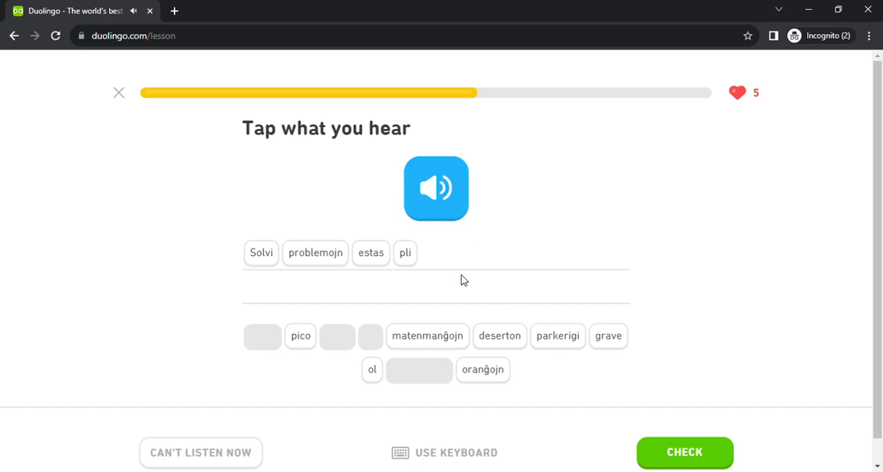
{"action": "mouse_move", "coordinate": [632, 348]}
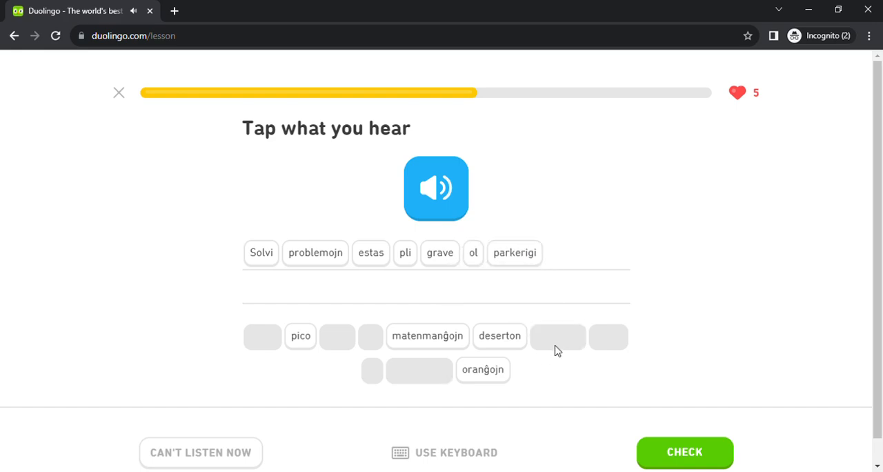
{"action": "left_click", "coordinate": [684, 453]}
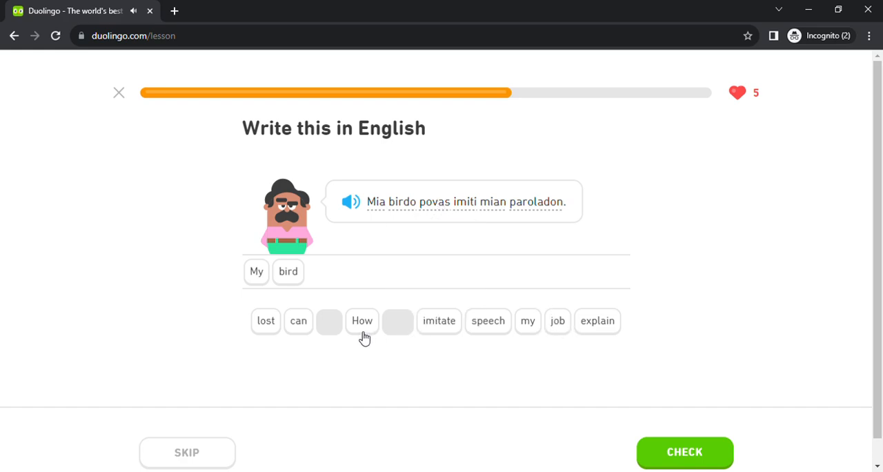
- Finish 'My bird can imitate my speech' and submit it
{"action": "left_click", "coordinate": [439, 320]}
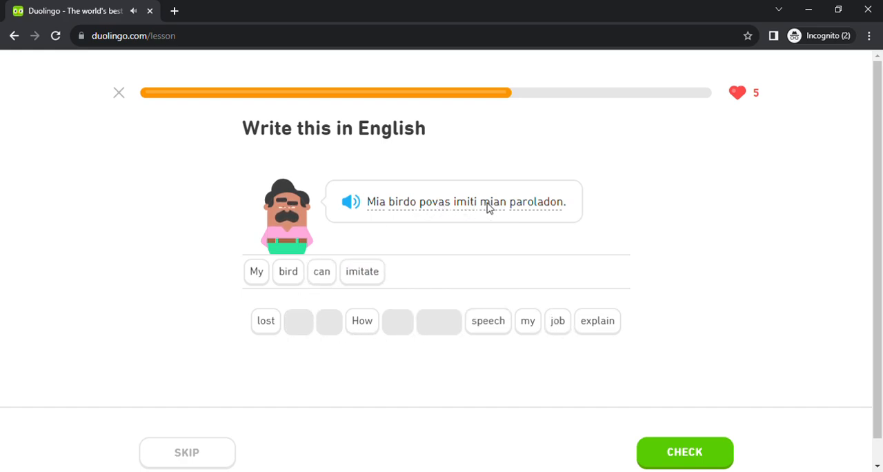
{"action": "left_click", "coordinate": [527, 320]}
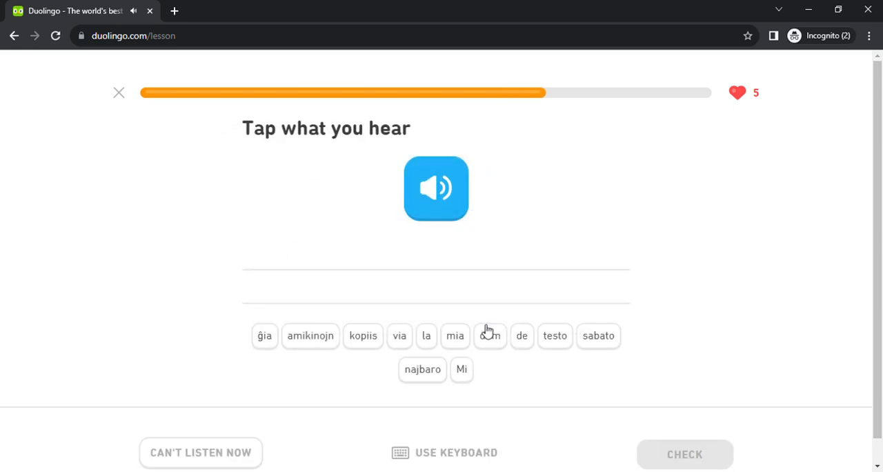
- Build the heard sentence 'Mi kopiis de mia najbaro dum la testo' and check it
{"action": "left_click", "coordinate": [461, 370]}
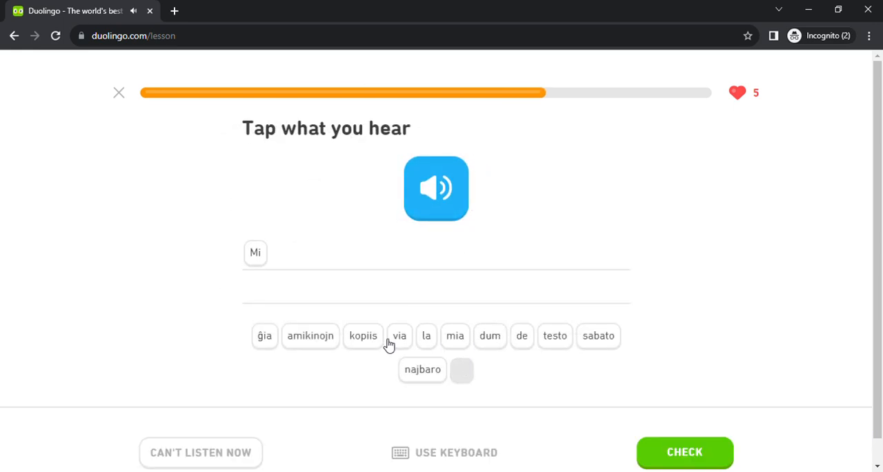
{"action": "left_click", "coordinate": [521, 337]}
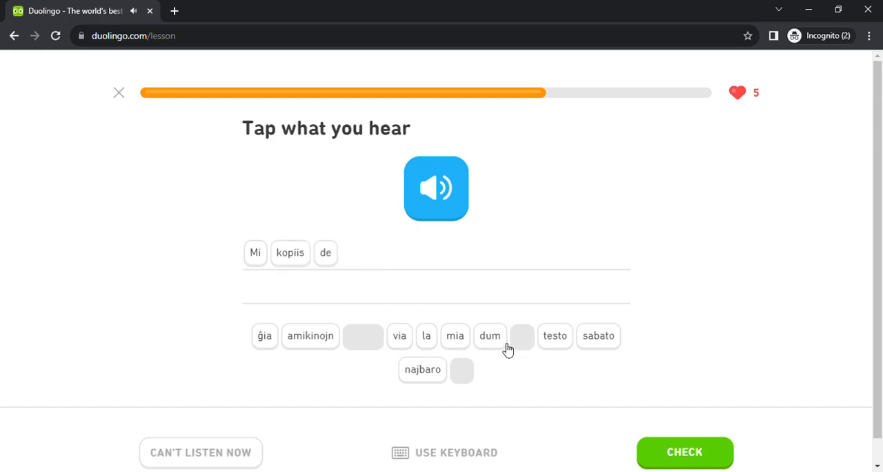
{"action": "left_click", "coordinate": [456, 337]}
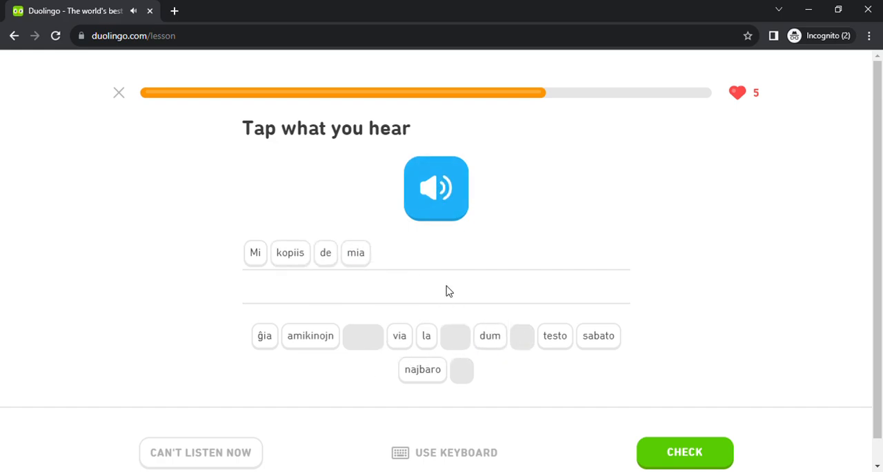
{"action": "left_click", "coordinate": [422, 370]}
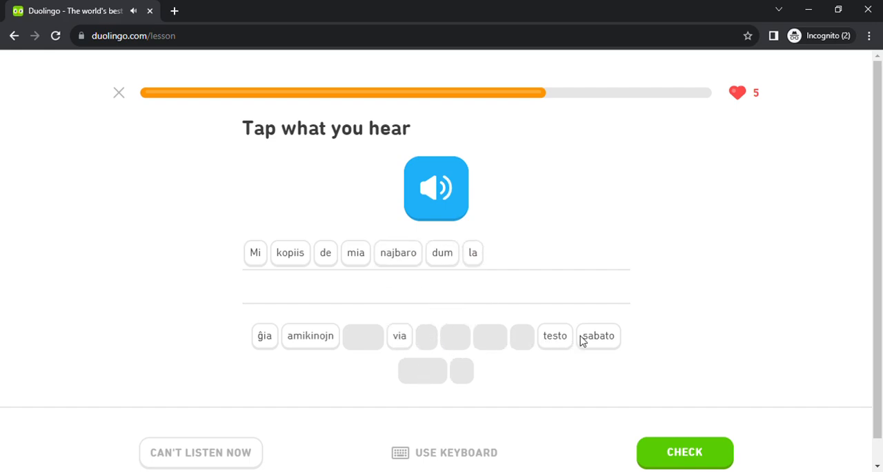
{"action": "left_click", "coordinate": [554, 337]}
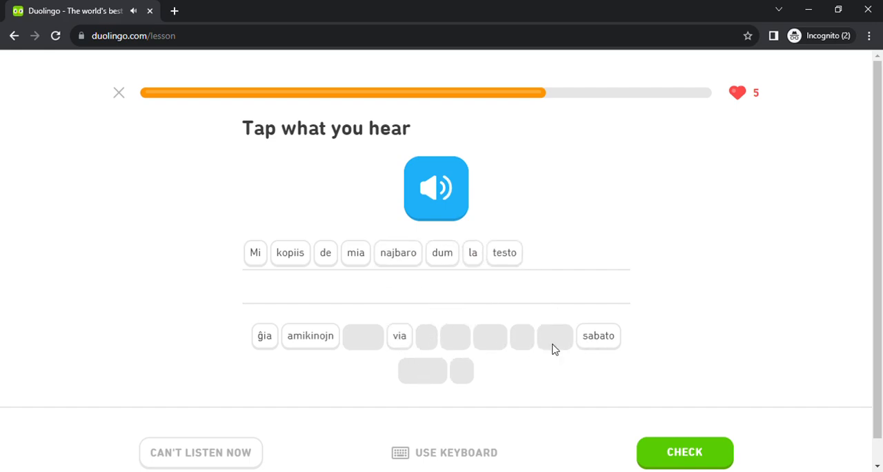
{"action": "left_click", "coordinate": [684, 452]}
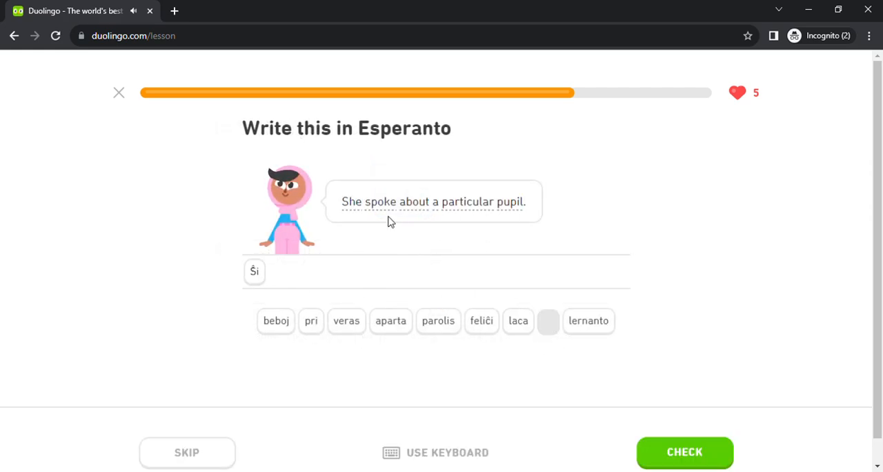
{"action": "mouse_move", "coordinate": [433, 336]}
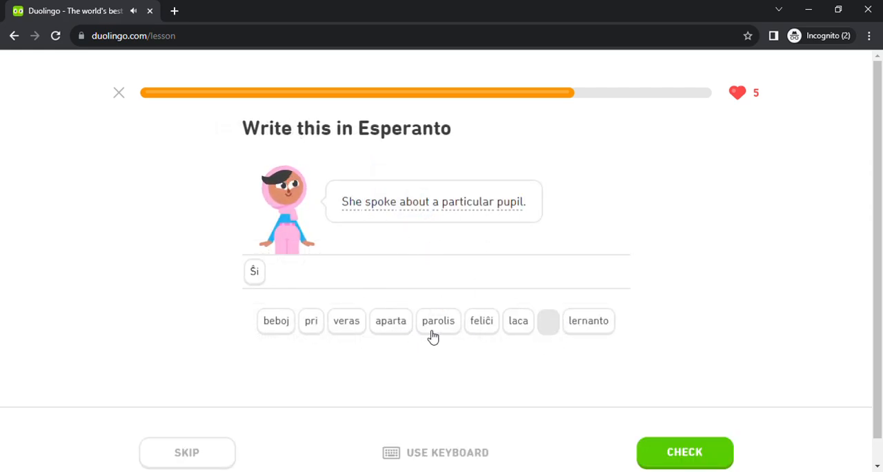
- Complete 'Ŝi parolis pri aparta lernanto' and submit it
{"action": "left_click", "coordinate": [439, 320]}
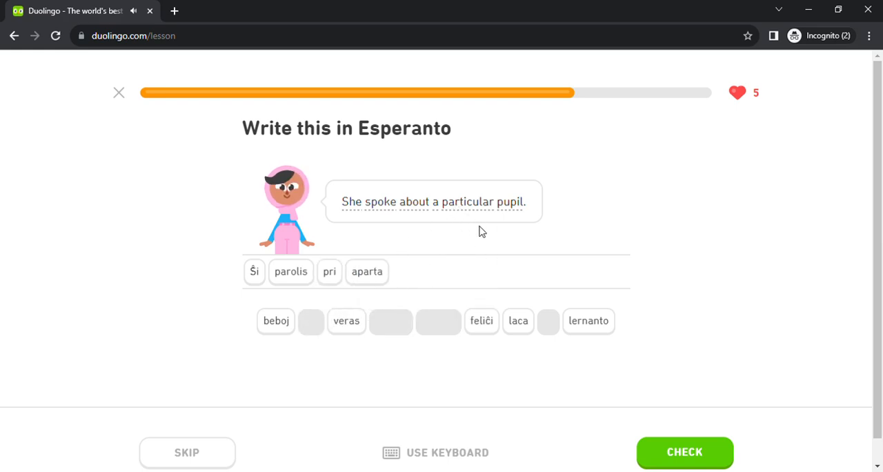
{"action": "left_click", "coordinate": [588, 321]}
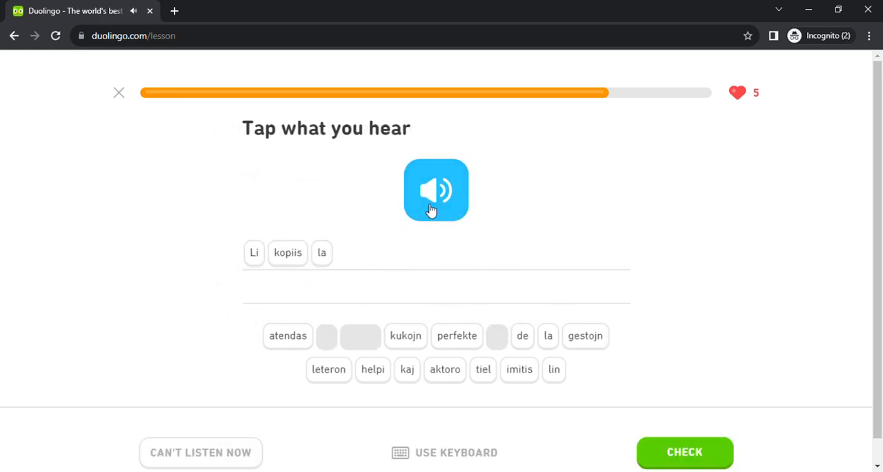
- Replay the audio and add tiel, perfekte toward 'Li kopiis la gestojn de la aktoro kaj tiel perfekte imitis lin'
{"action": "left_click", "coordinate": [585, 336]}
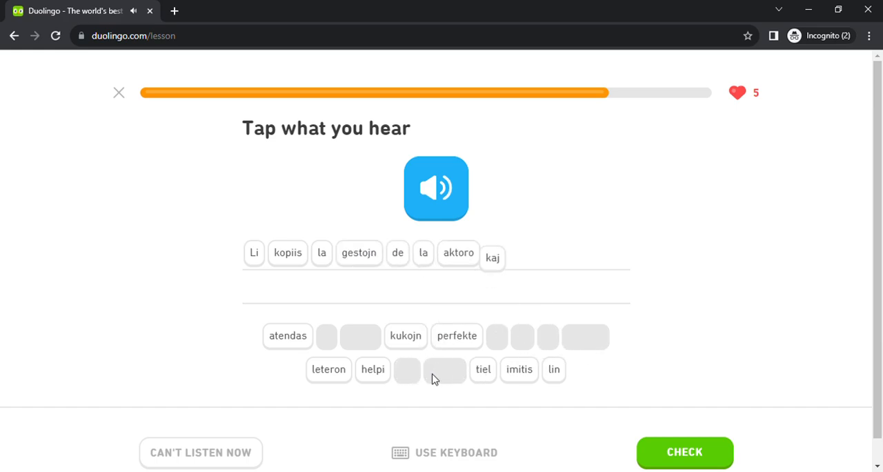
{"action": "left_click", "coordinate": [483, 370]}
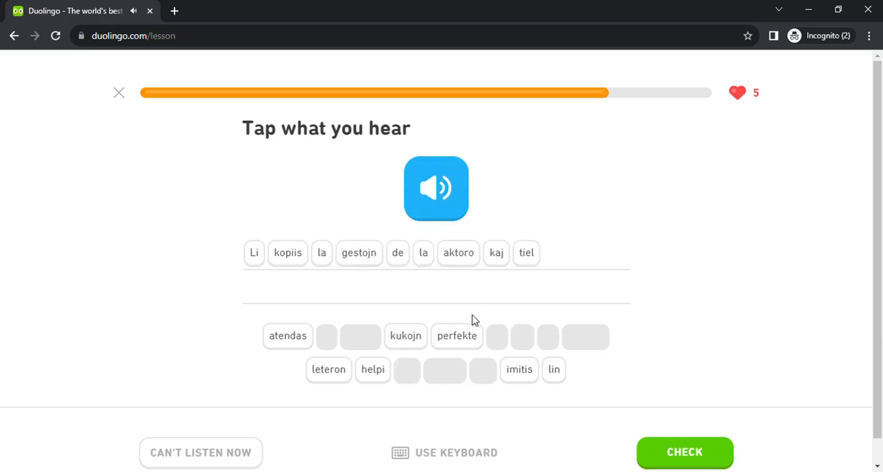
{"action": "left_click", "coordinate": [436, 187]}
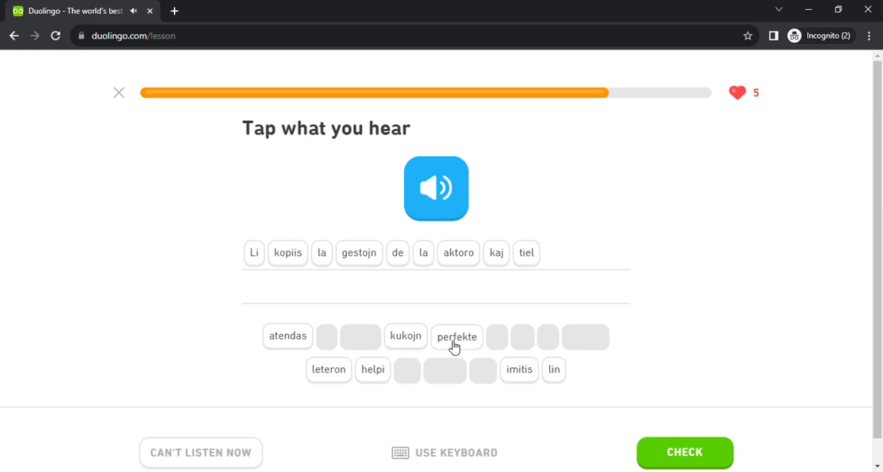
{"action": "left_click", "coordinate": [457, 337]}
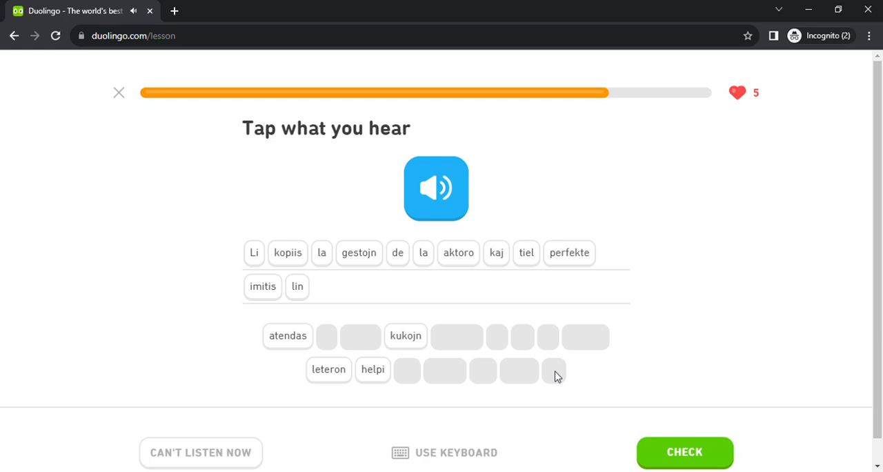